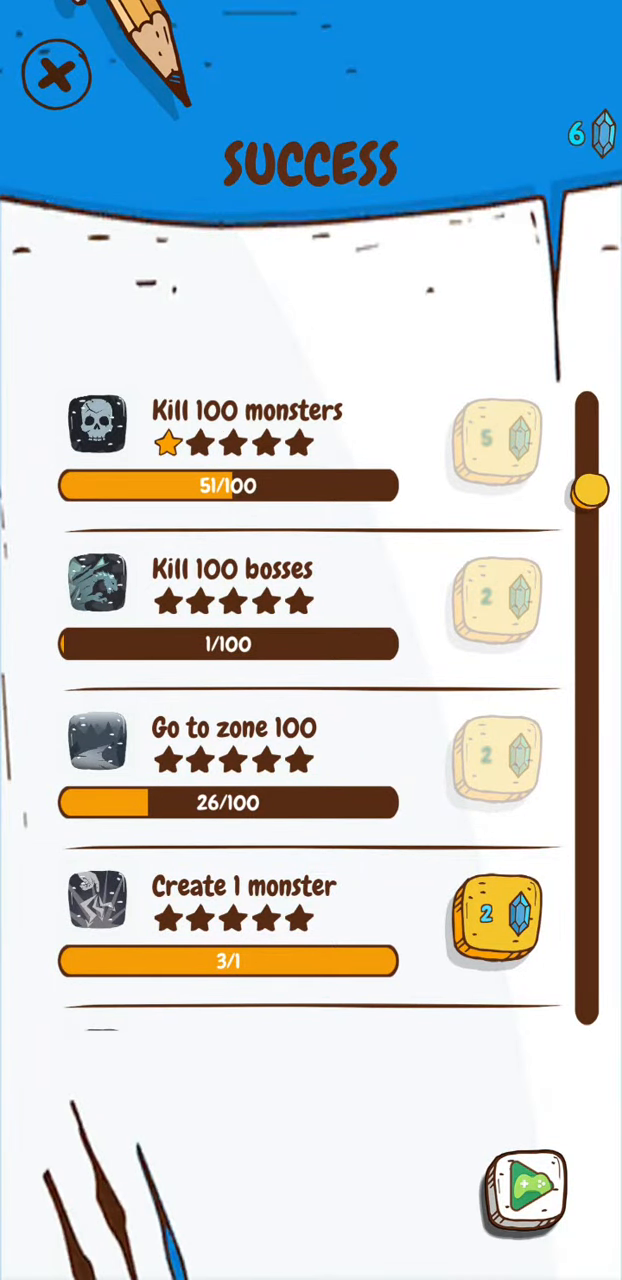
# Step: Close the Success achievements screen to return to the main menu with Angry Pudle
pyautogui.click(54, 72)
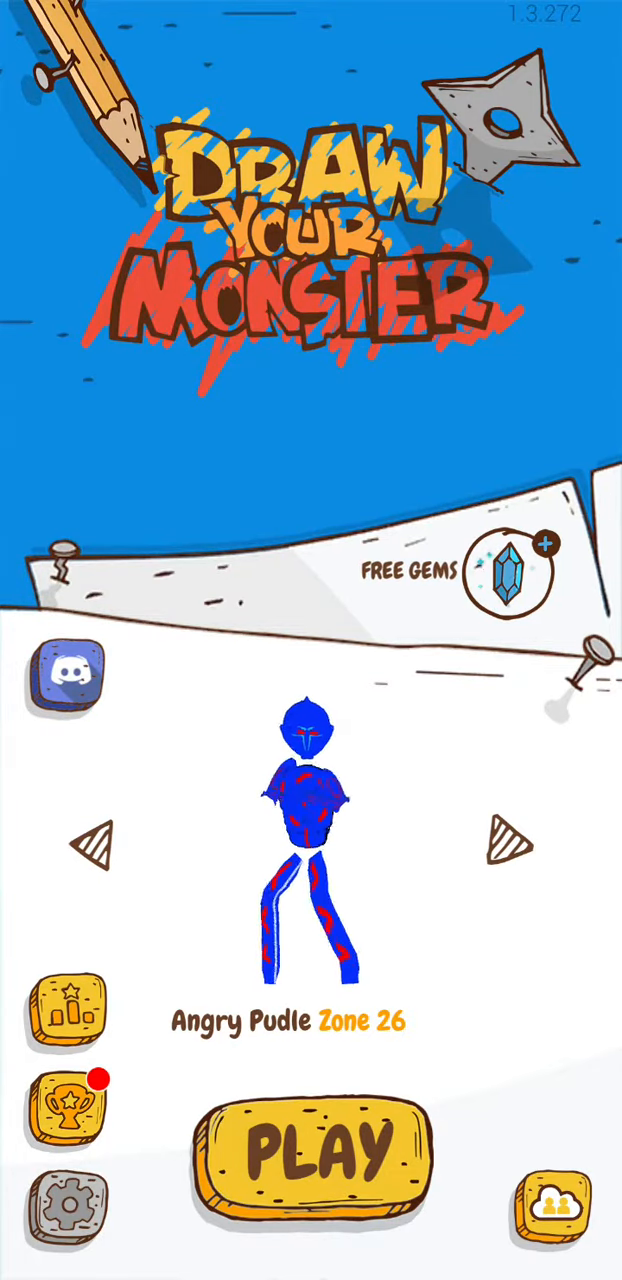
# Step: Start the monster builder showing a pig-headed figure with a red muscular torso
pyautogui.click(312, 1150)
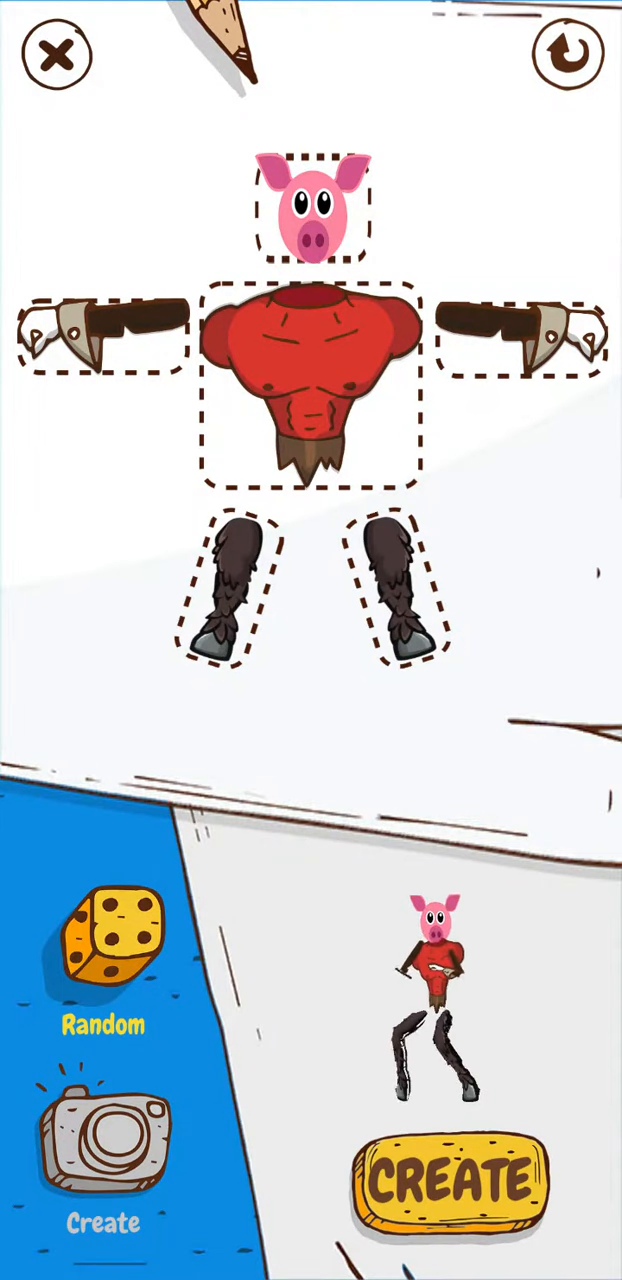
# Step: Give the monster a tribal mask head, pink spotted arms, green tooth-necklace torso and thin bony legs
pyautogui.click(312, 380)
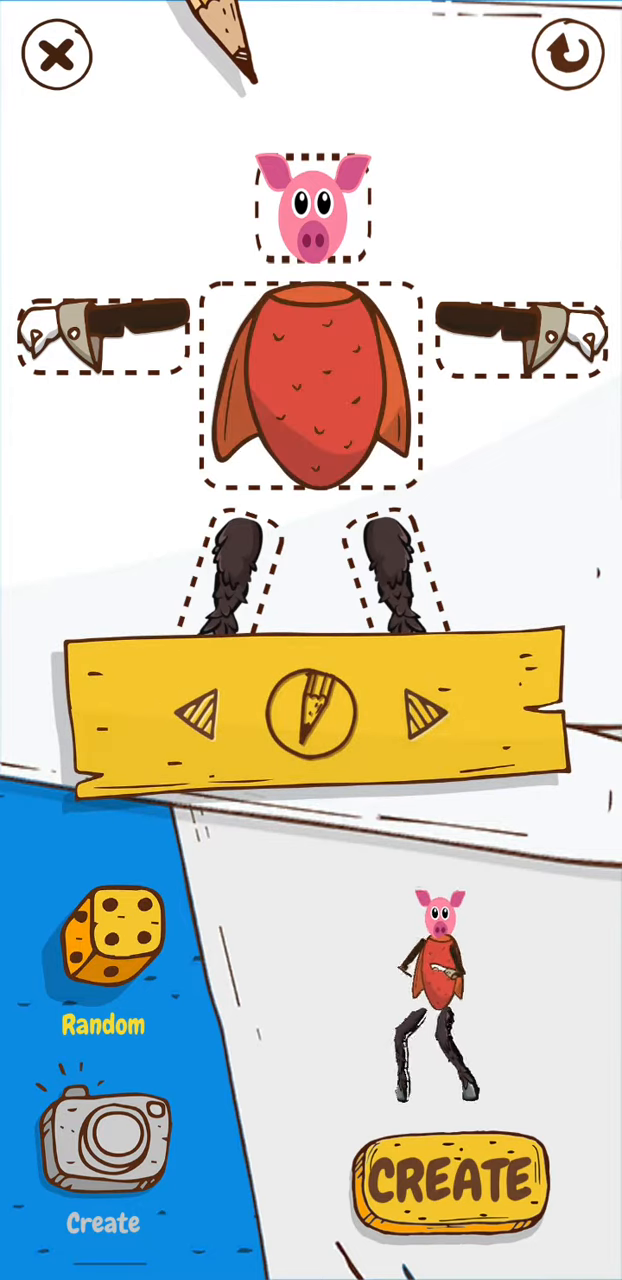
pyautogui.click(420, 718)
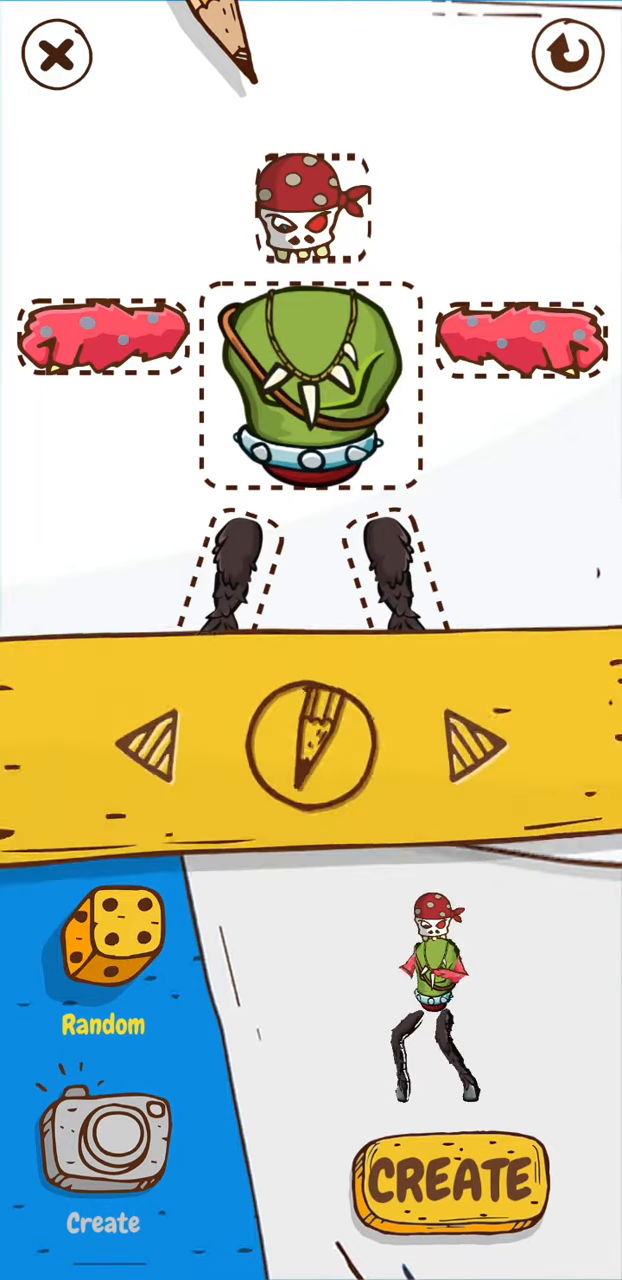
pyautogui.click(464, 740)
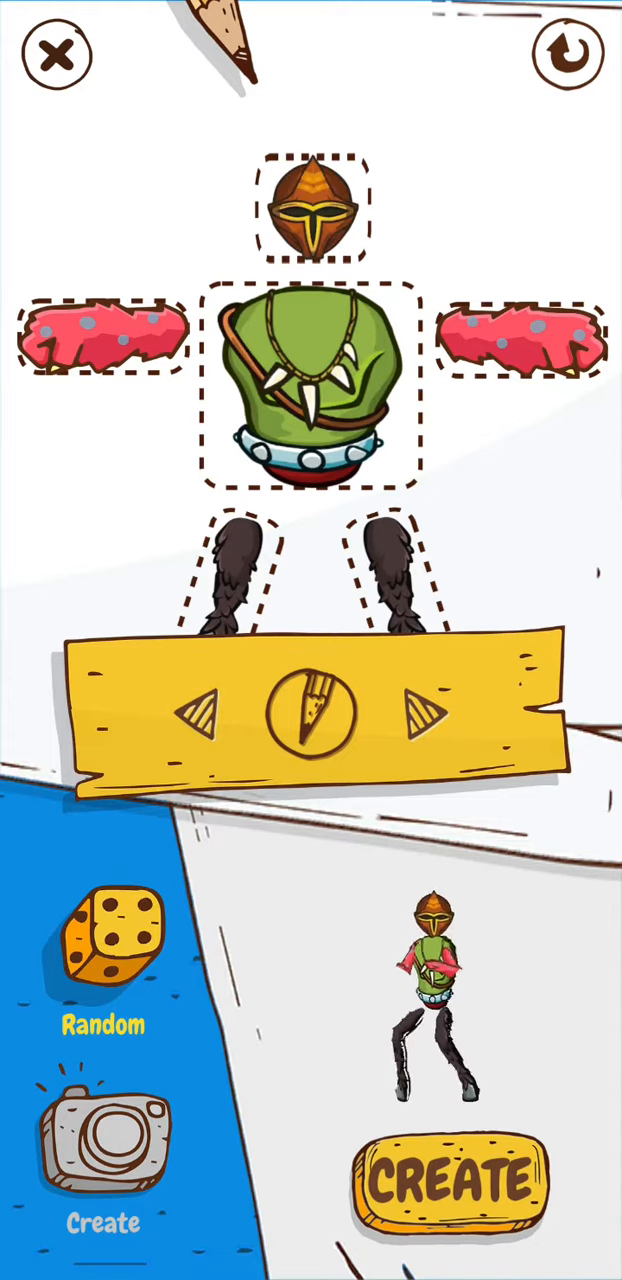
pyautogui.click(420, 720)
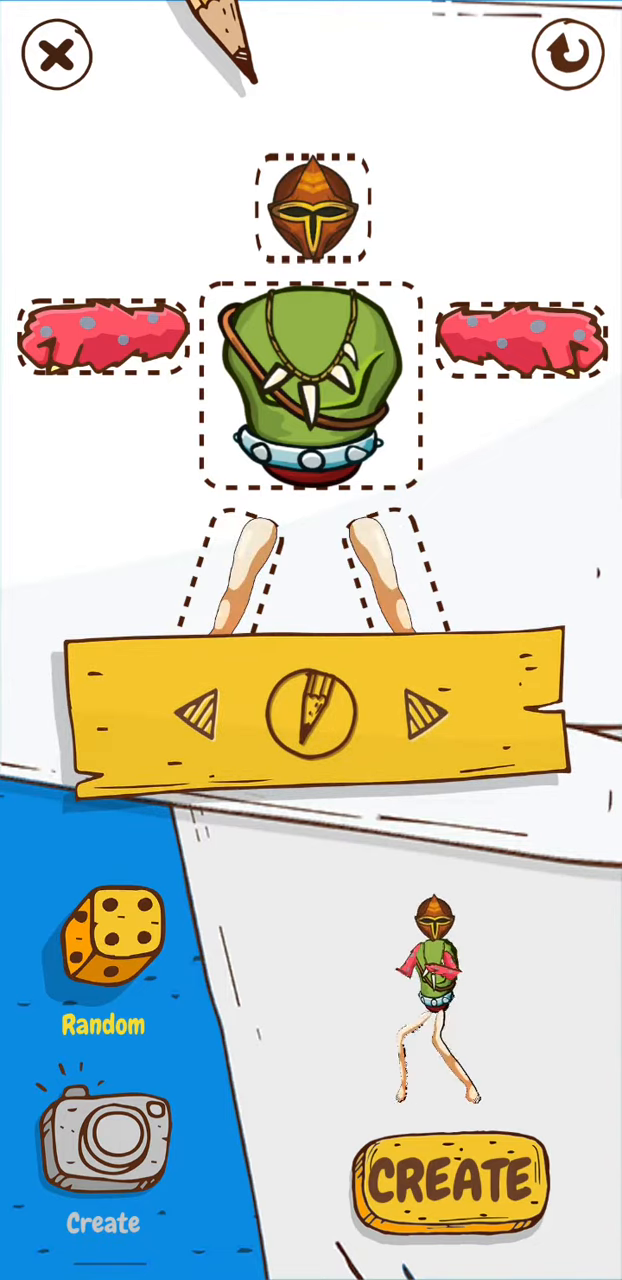
# Step: Start a hand-drawn part and paint a blue curved line across the blank outline
pyautogui.click(100, 1164)
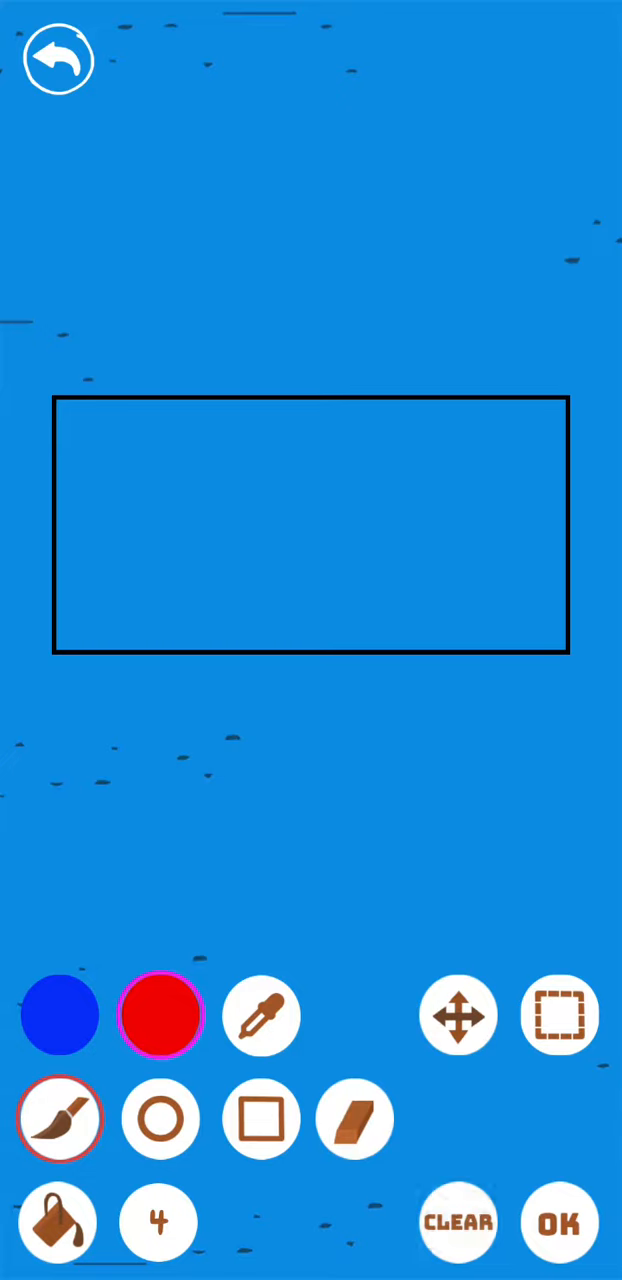
pyautogui.click(58, 1028)
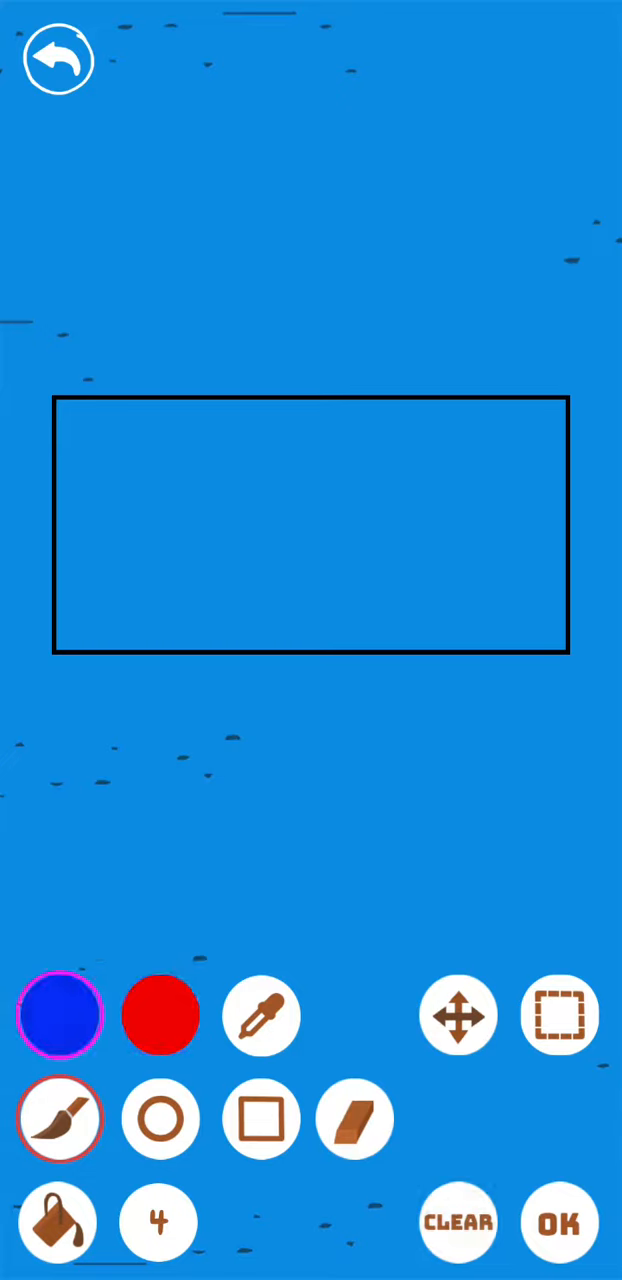
pyautogui.moveTo(56, 544); pyautogui.dragTo(408, 492)
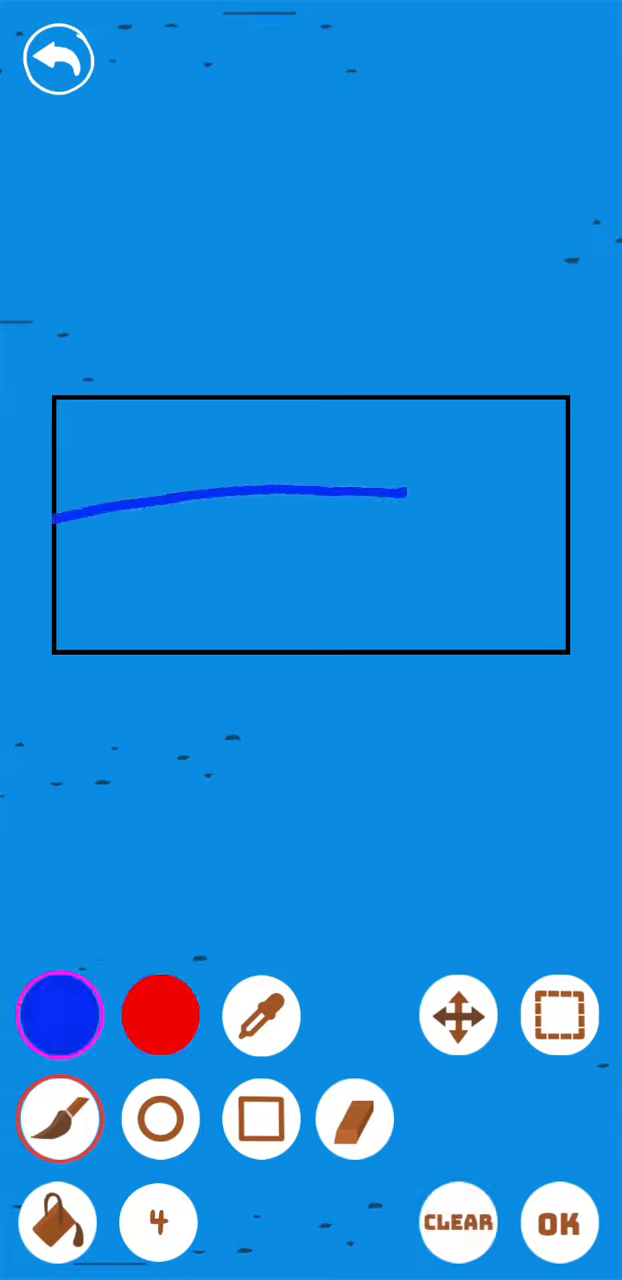